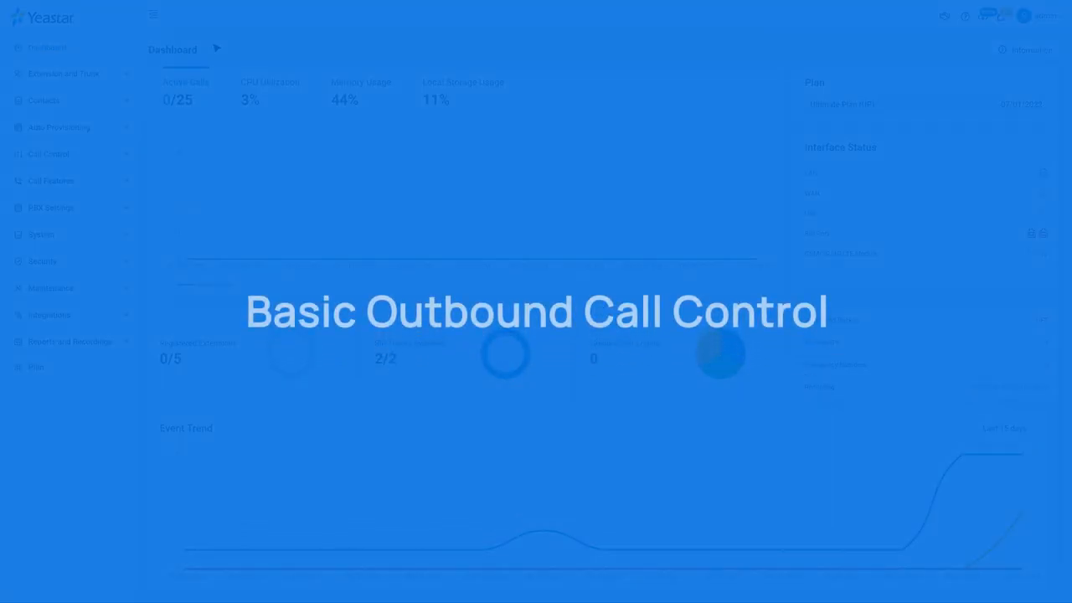
Step: Add outbound route Sample01 with trunks LTE1-5, PBX, Company01 for Sales Department, 1001, 1002
{"action": "left_click", "coordinate": [49, 154]}
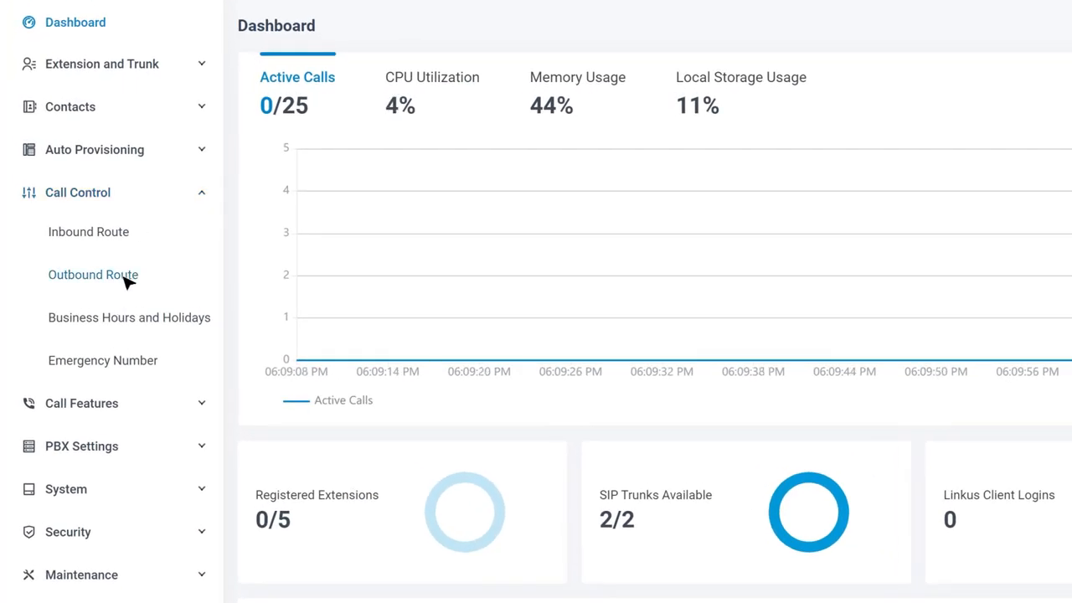
{"action": "left_click", "coordinate": [93, 275]}
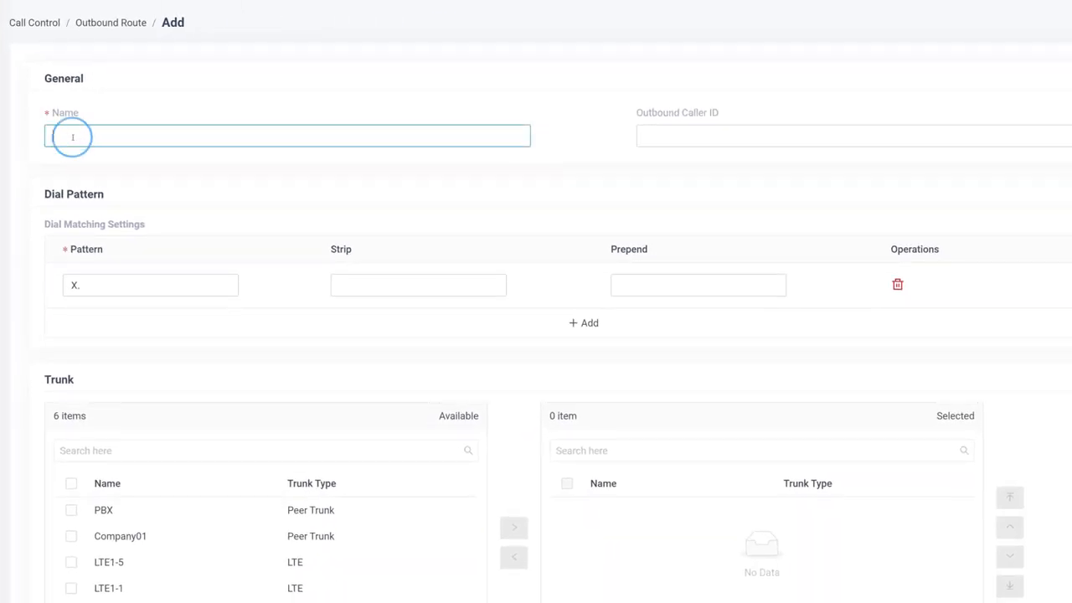
{"action": "type", "text": "Sample01"}
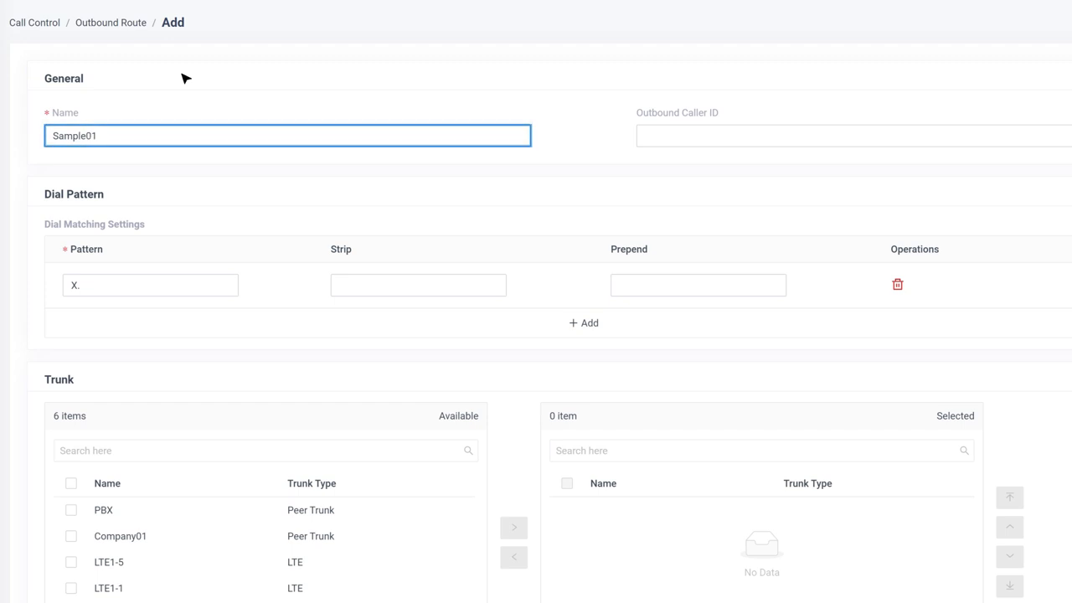
{"action": "scroll", "scroll_direction": "down", "scroll_amount": 3}
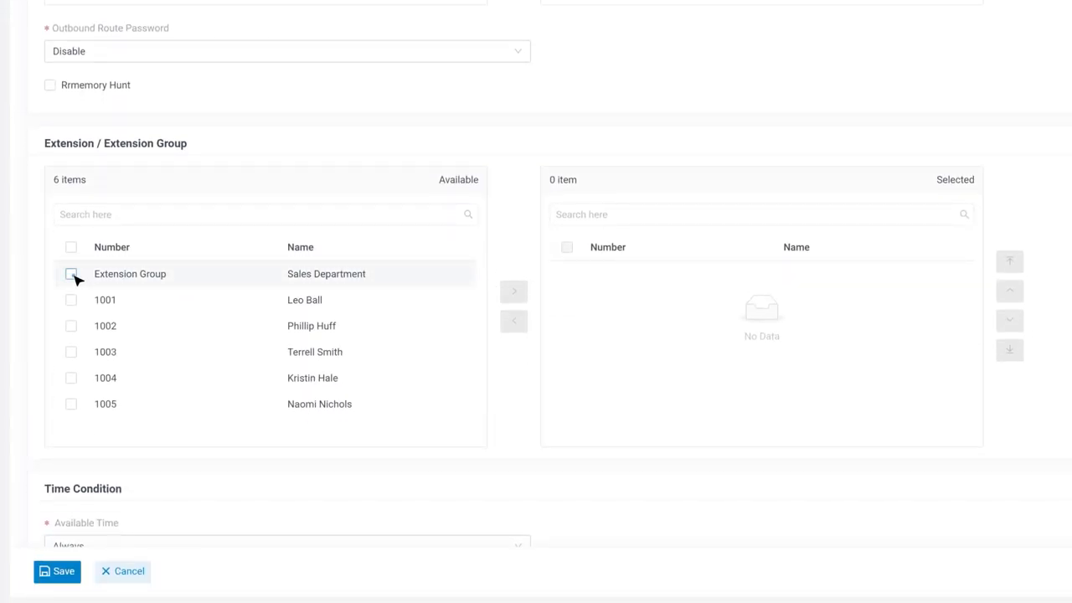
{"action": "left_click", "coordinate": [513, 290]}
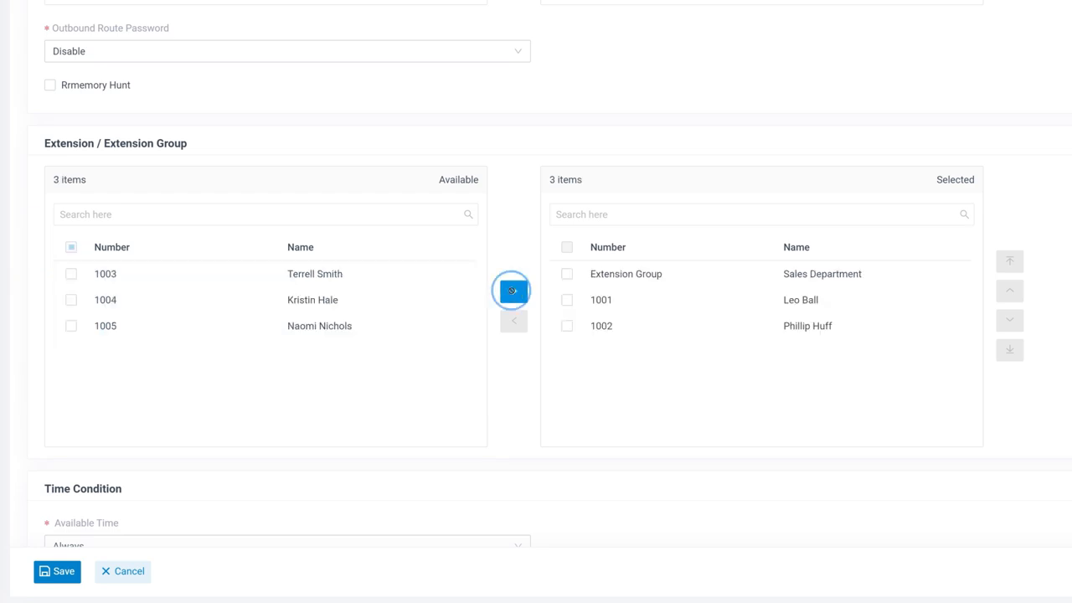
{"action": "scroll", "scroll_direction": "up", "scroll_amount": 3}
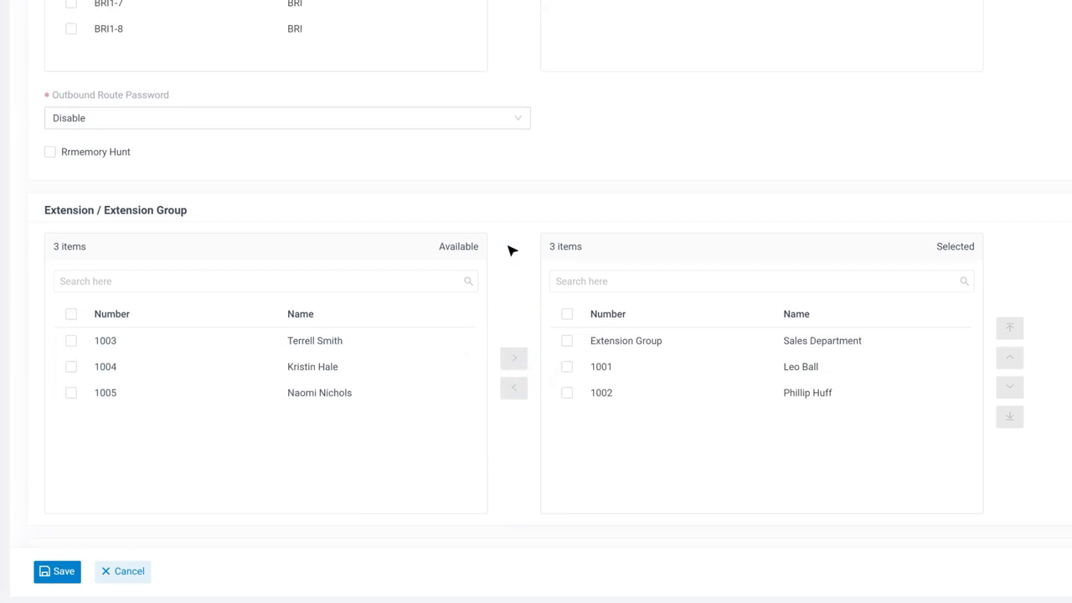
{"action": "scroll", "scroll_direction": "up", "scroll_amount": 3}
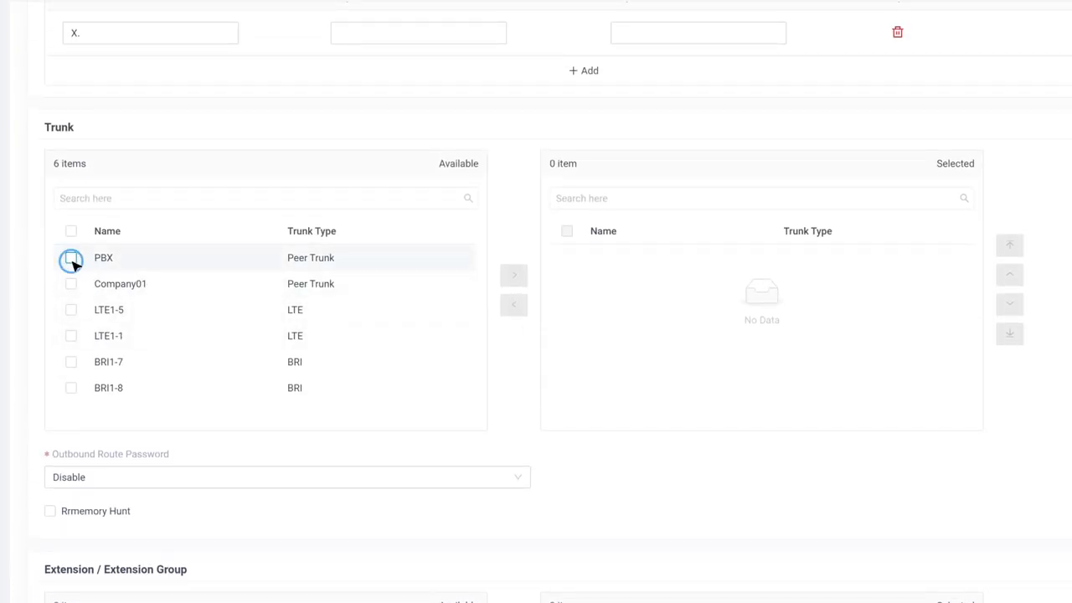
{"action": "left_click", "coordinate": [513, 275]}
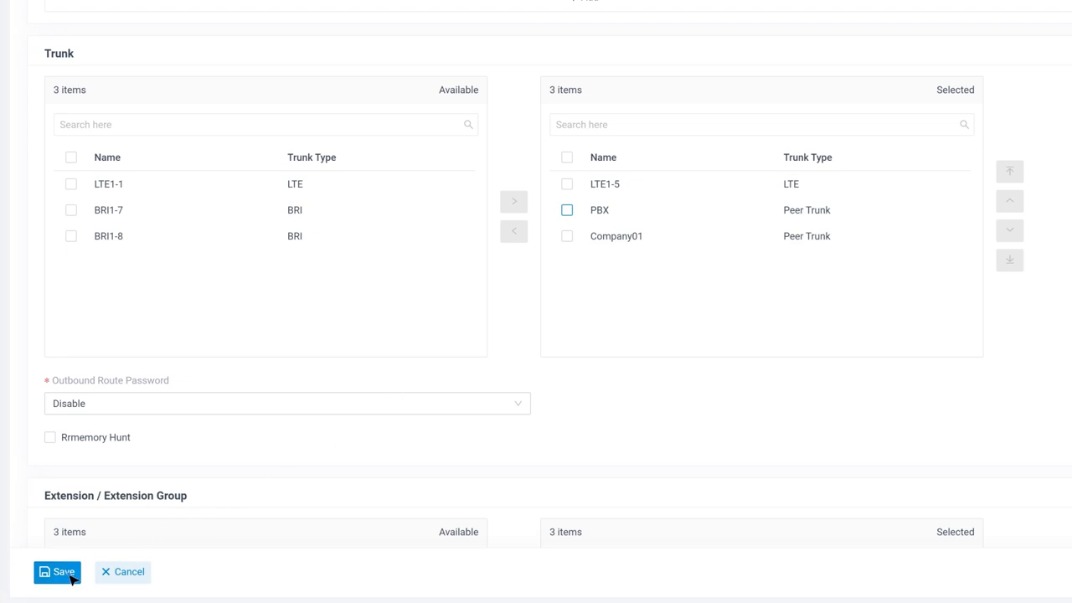
Step: Save the Sample01 route and cancel the Import Outbound Route dialog
{"action": "left_click", "coordinate": [57, 572]}
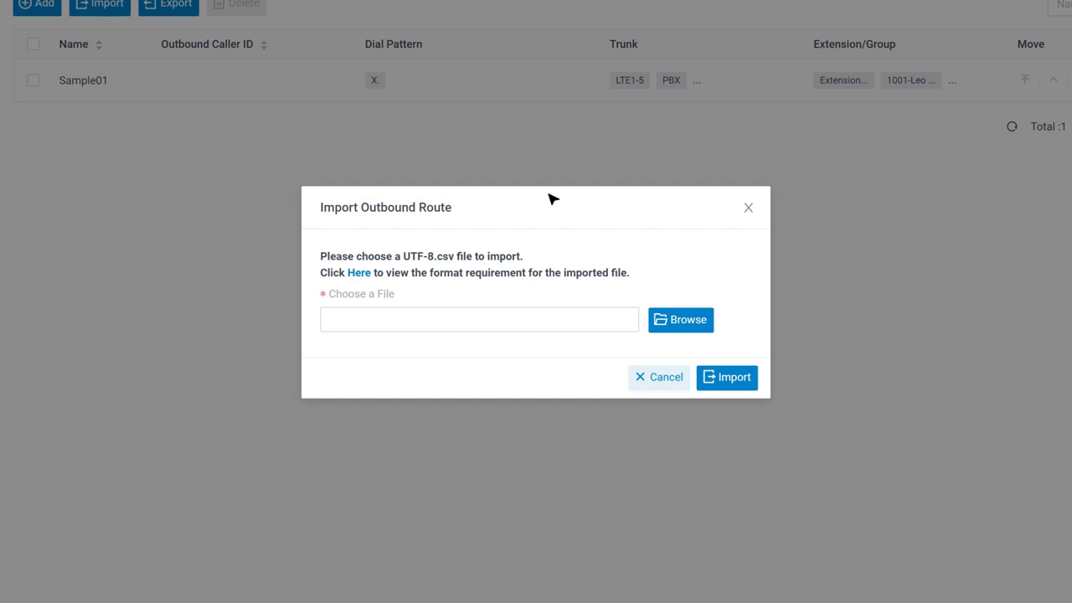
{"action": "left_click", "coordinate": [659, 377]}
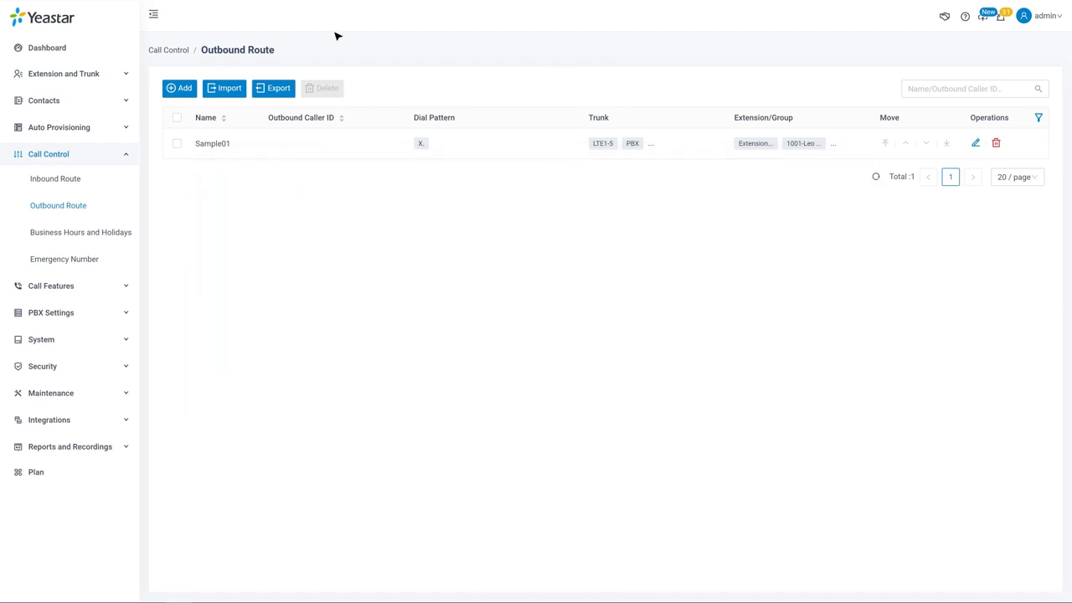
Step: Add route International using trunks LTE1-5 and LTE1-1 for all six extensions
{"action": "left_click", "coordinate": [180, 87]}
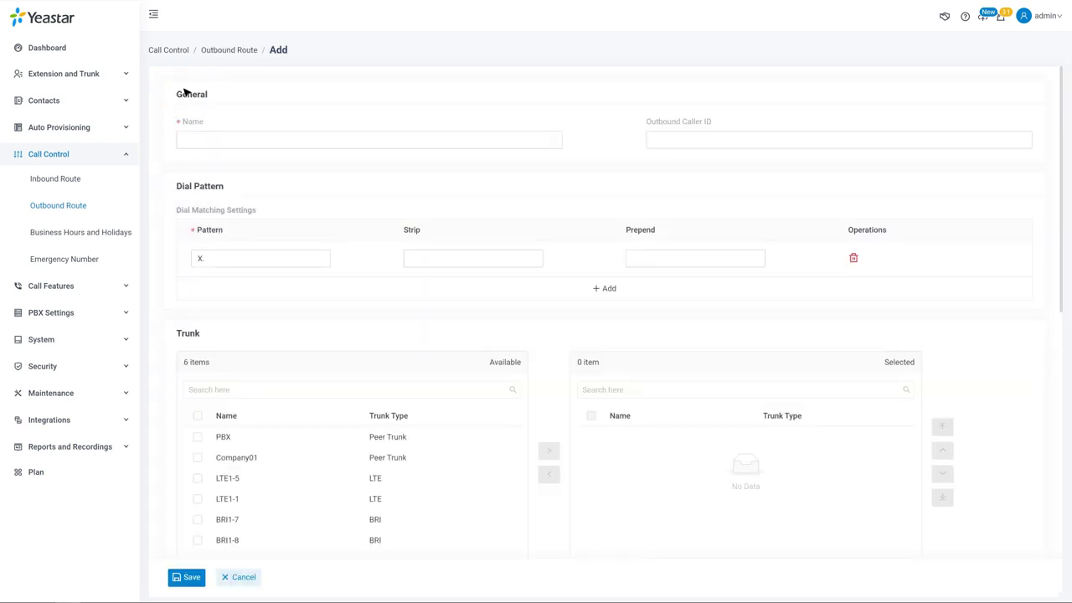
{"action": "left_click", "coordinate": [369, 139]}
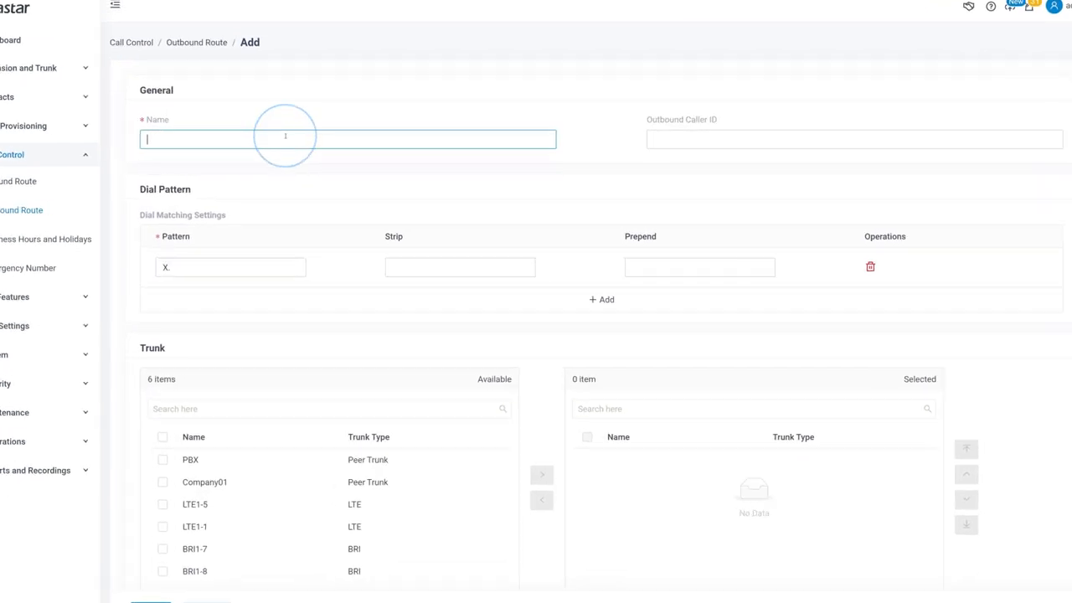
{"action": "type", "text": "International"}
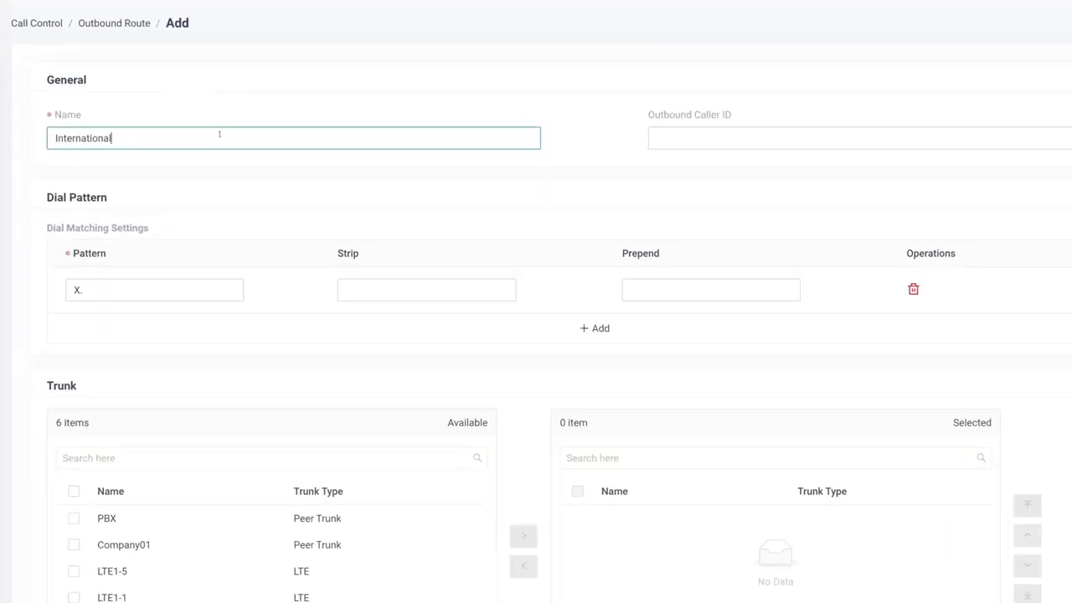
{"action": "scroll", "scroll_direction": "down", "scroll_amount": 3}
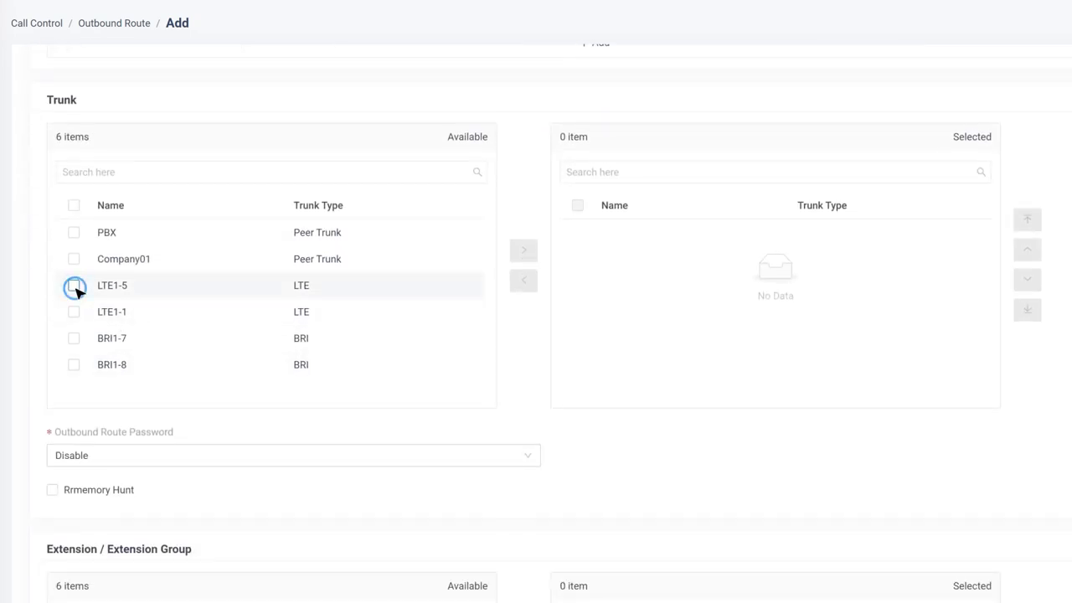
{"action": "left_click", "coordinate": [523, 249]}
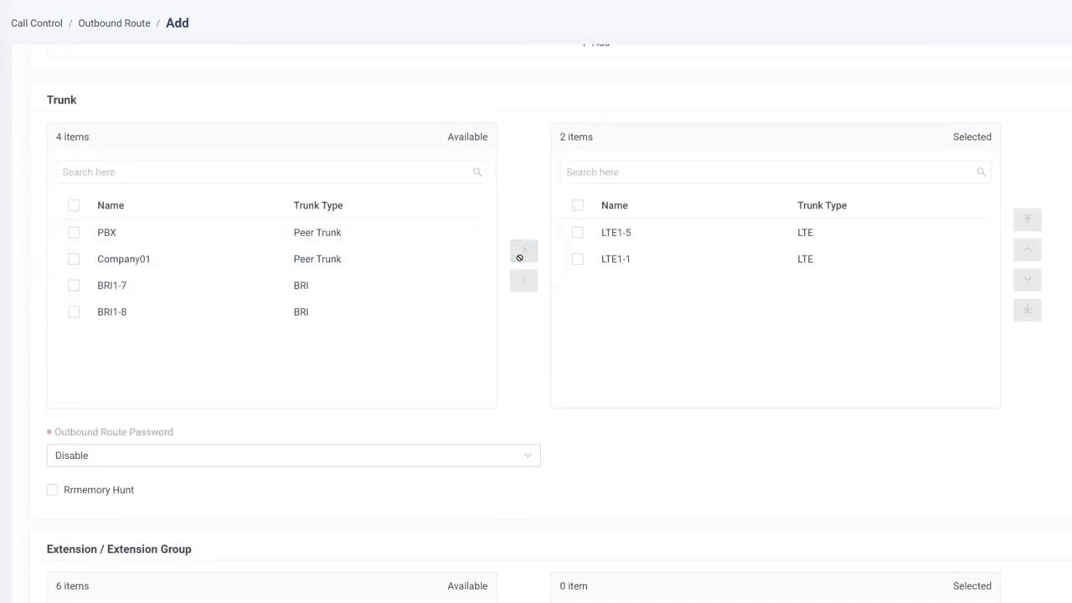
{"action": "scroll", "scroll_direction": "down", "scroll_amount": 3}
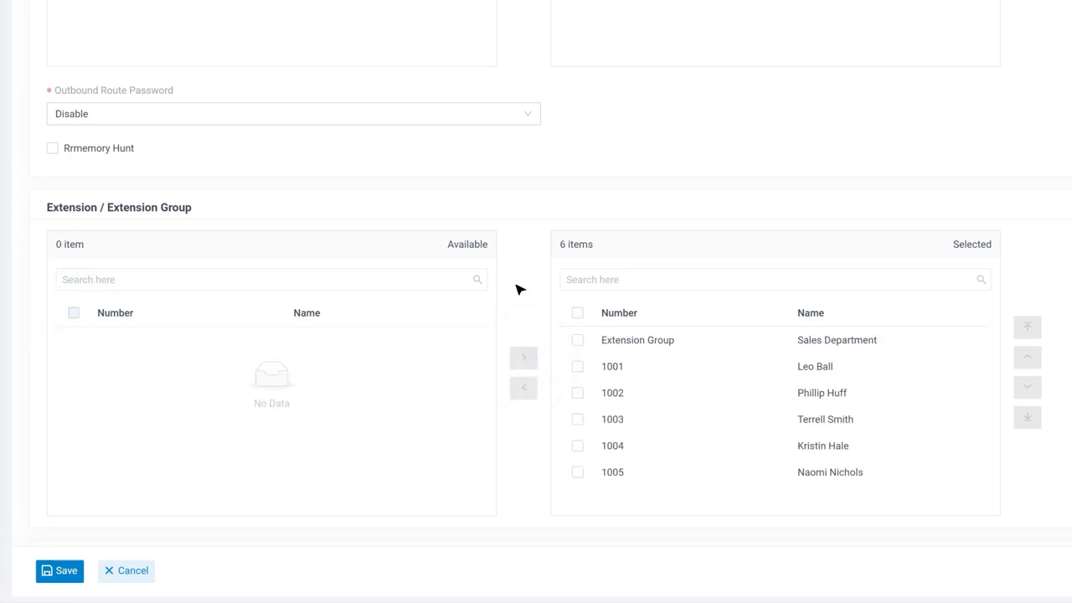
Step: Put 0 in front of X. so the dial pattern reads 0X
{"action": "scroll", "scroll_direction": "up", "scroll_amount": 3}
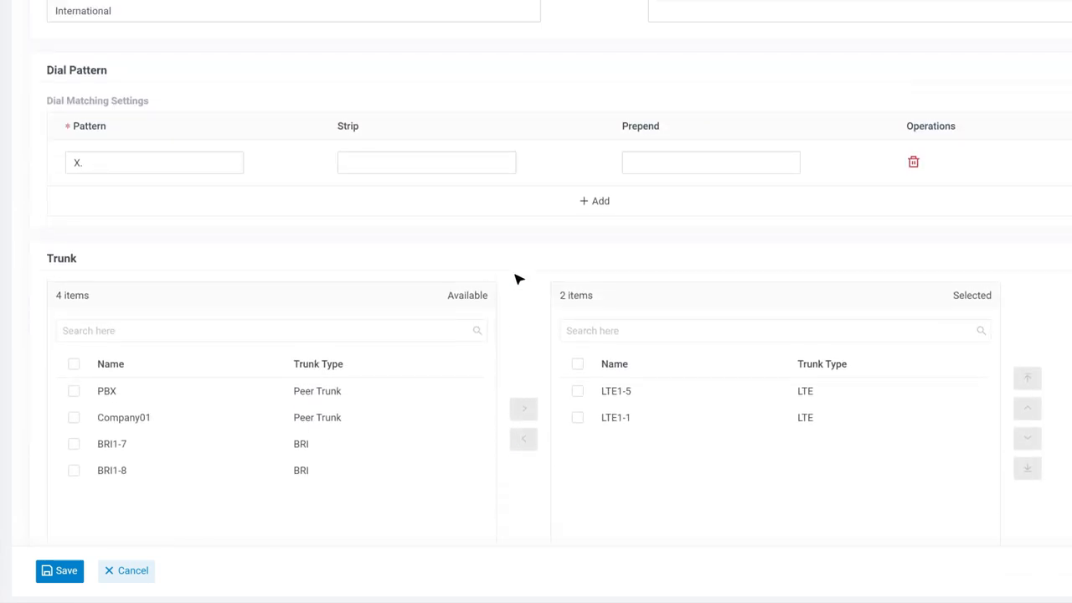
{"action": "mouse_move", "coordinate": [172, 117]}
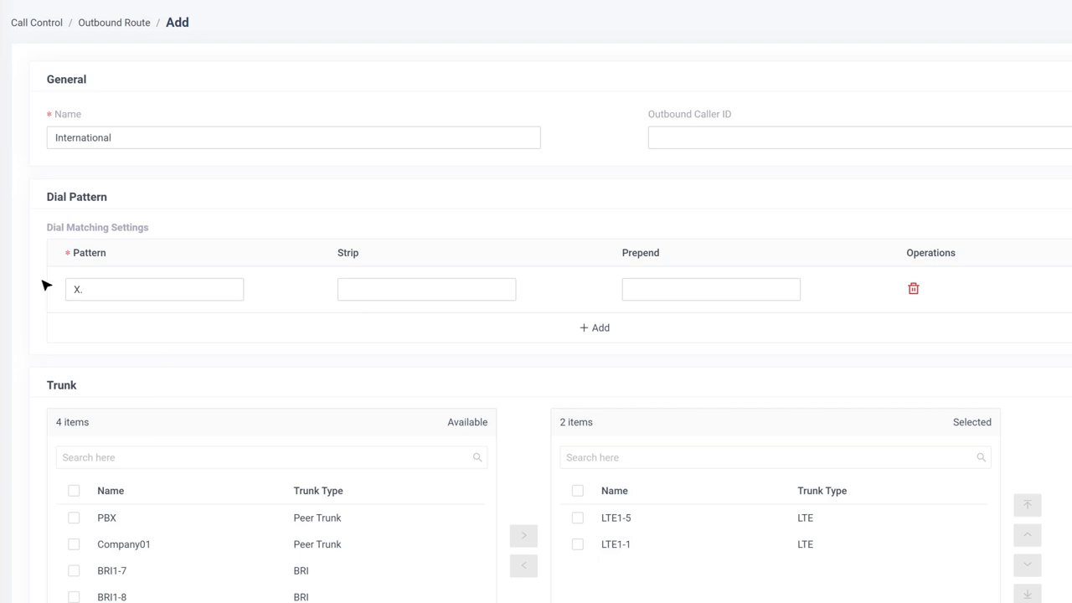
{"action": "type", "text": "0"}
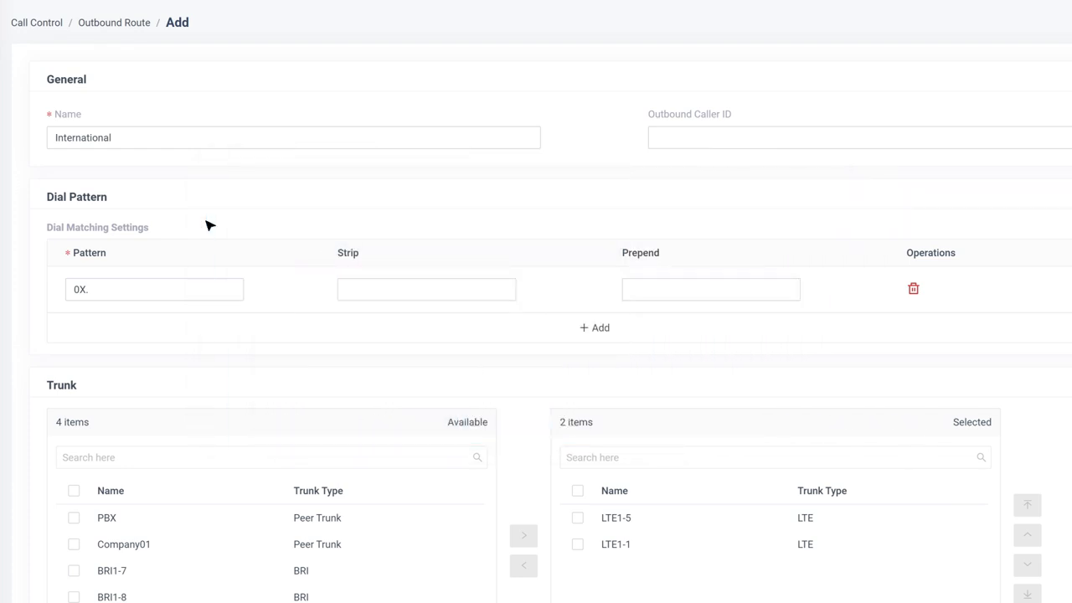
Step: Enter 1 in the Strip field of the 0X. pattern
{"action": "left_click", "coordinate": [425, 289]}
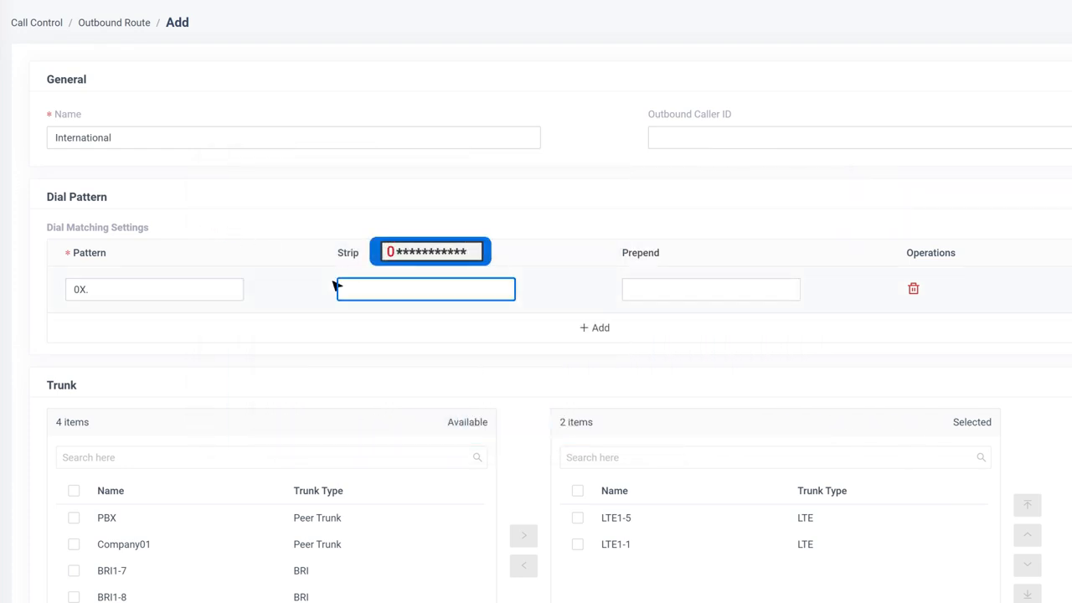
{"action": "type", "text": "1"}
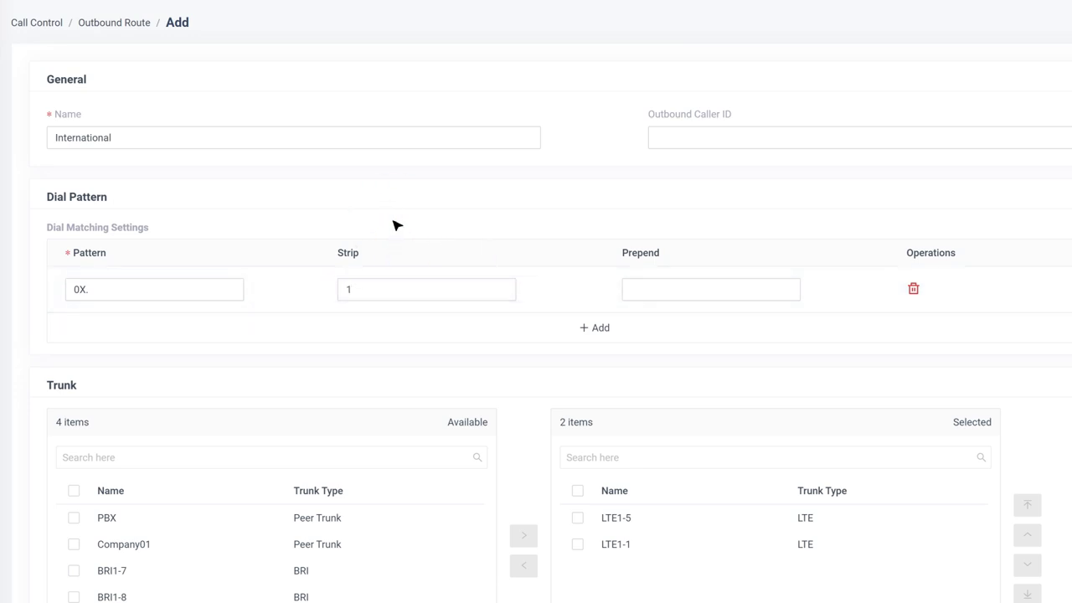
{"action": "left_click", "coordinate": [710, 288]}
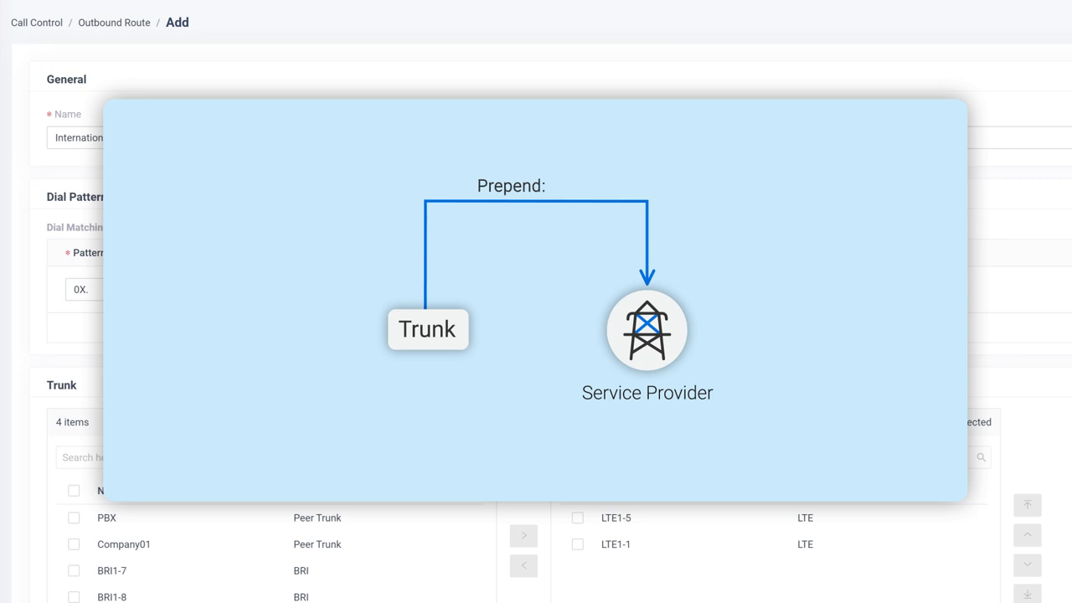
Step: Prepend 17951 to the 0X. pattern and add extra X. pattern rows
{"action": "type", "text": "17951"}
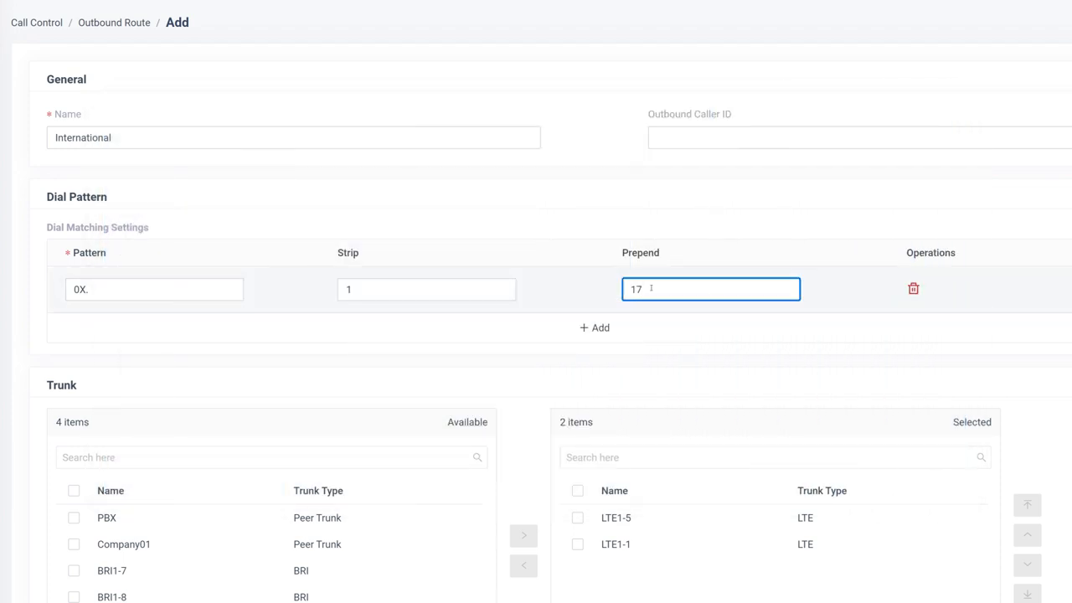
{"action": "type", "text": "951"}
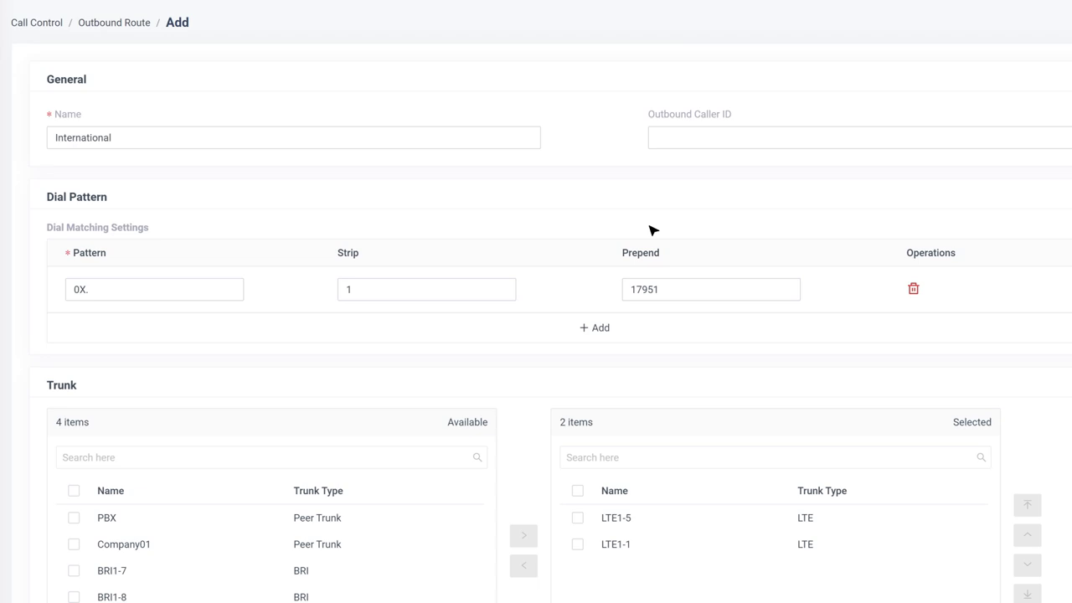
{"action": "mouse_move", "coordinate": [617, 302]}
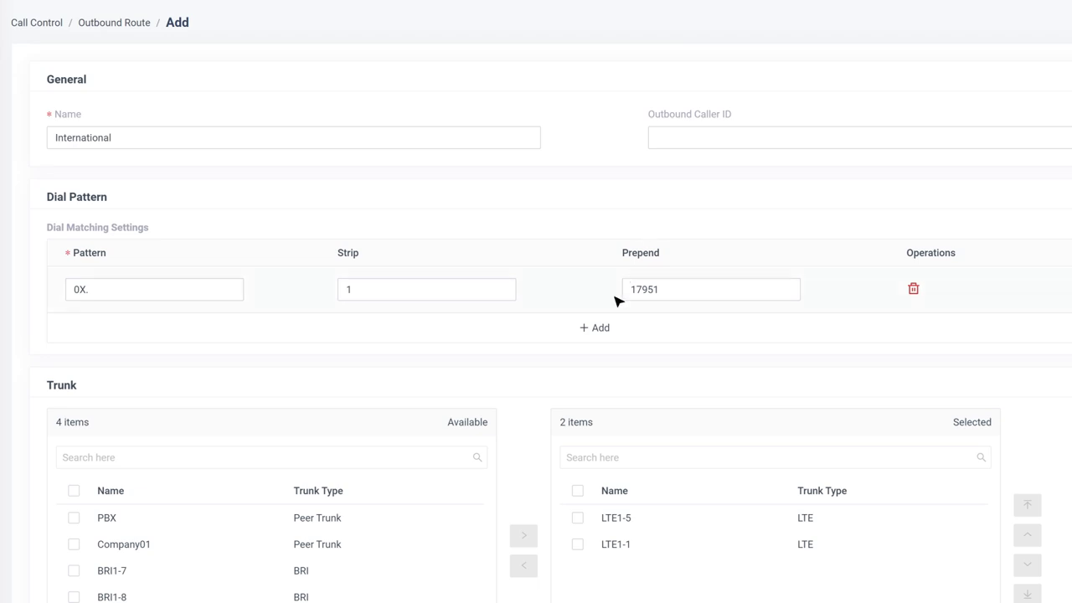
{"action": "left_click", "coordinate": [594, 328]}
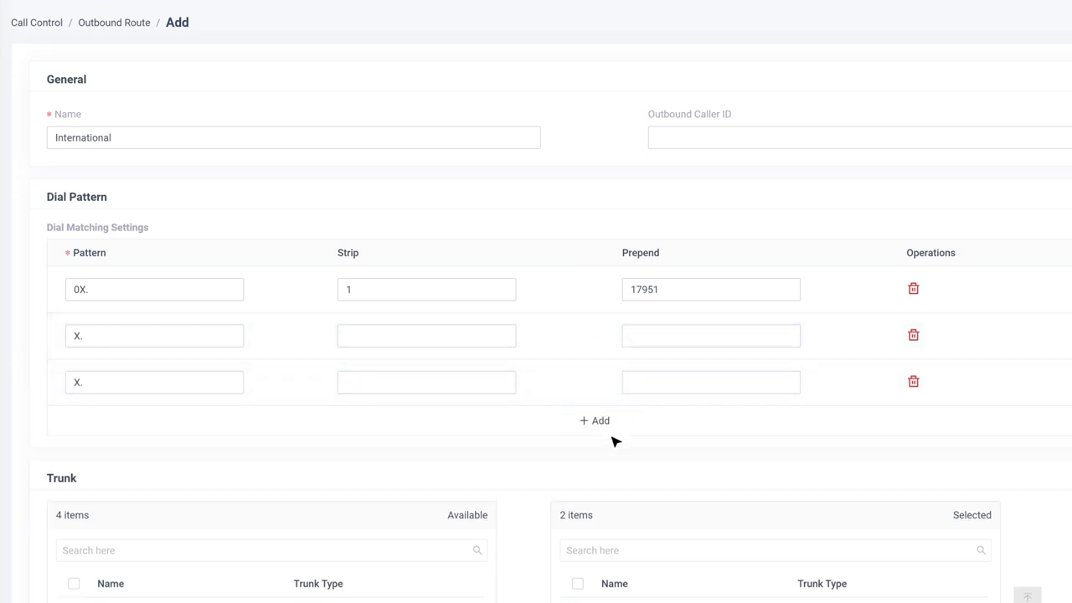
{"action": "mouse_move", "coordinate": [612, 450]}
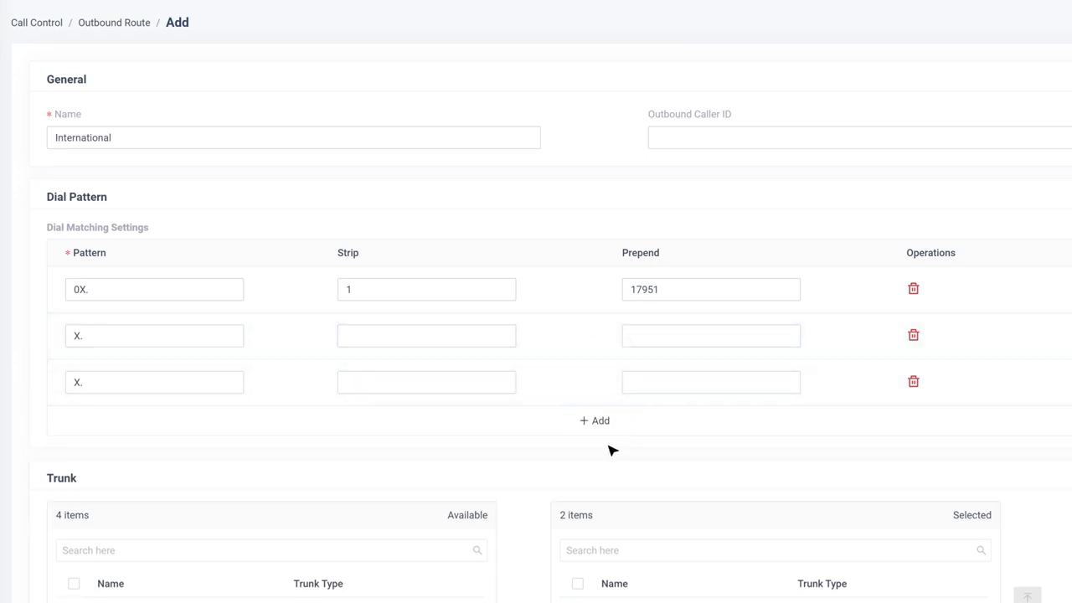
{"action": "scroll", "scroll_direction": "down", "scroll_amount": 3}
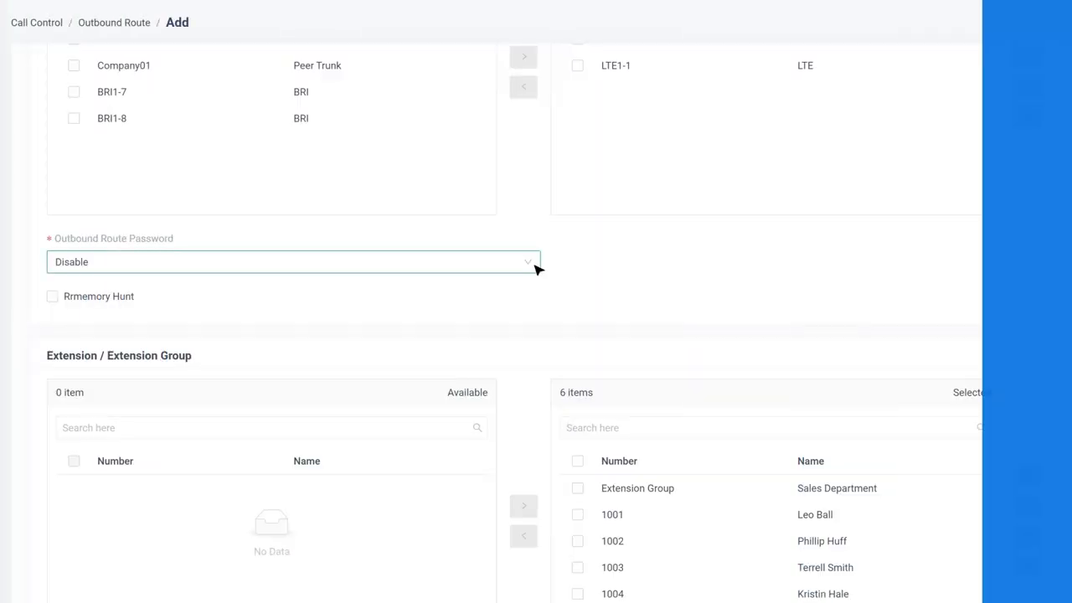
Step: Set the International route's Outbound Route Password to PIN List
{"action": "left_click", "coordinate": [294, 261]}
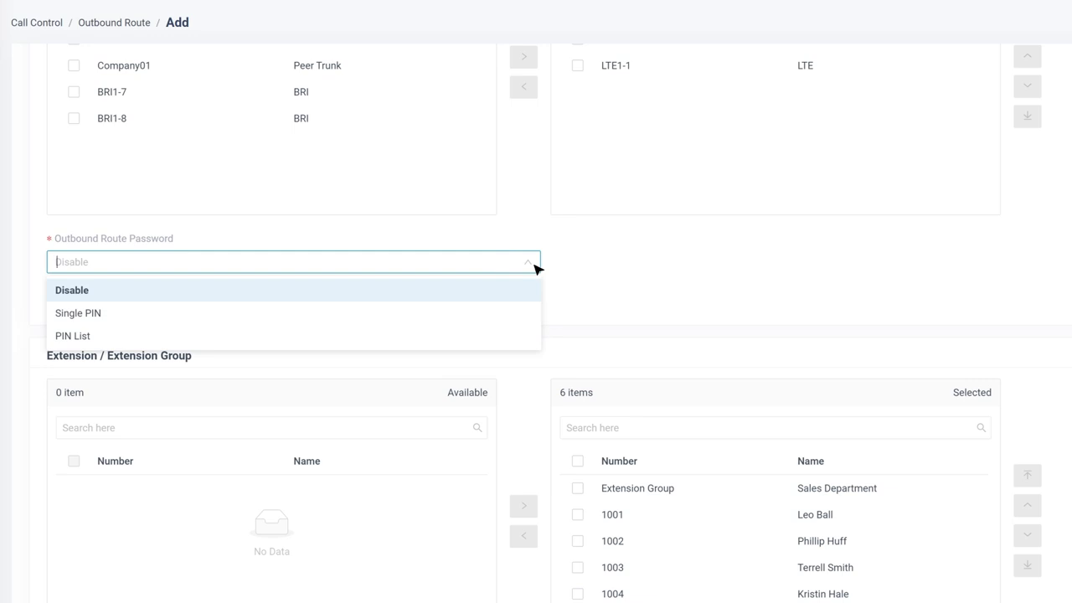
{"action": "mouse_move", "coordinate": [78, 312]}
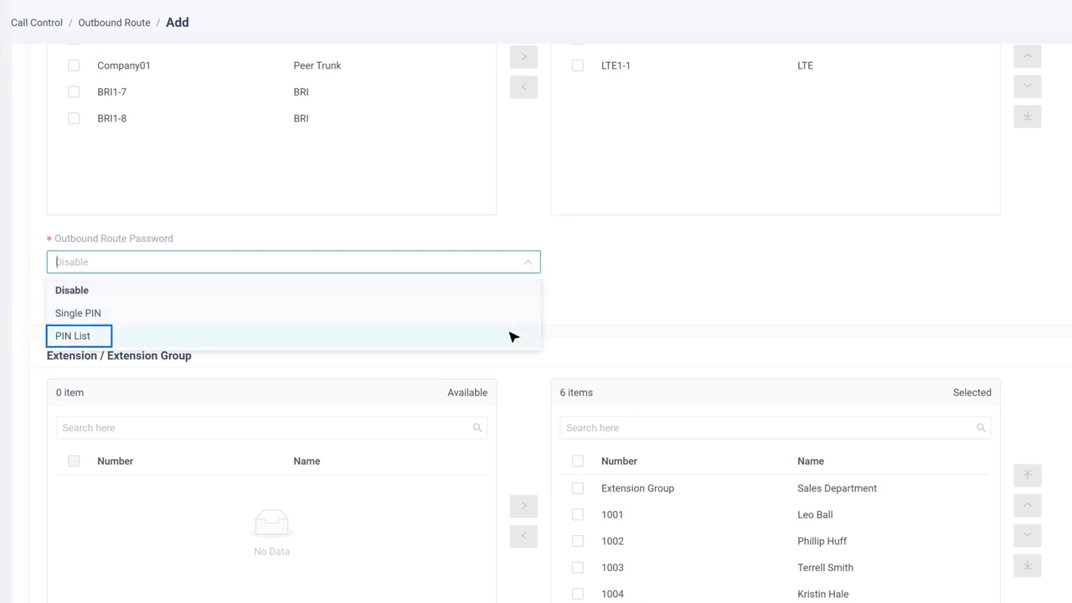
{"action": "left_click", "coordinate": [73, 335]}
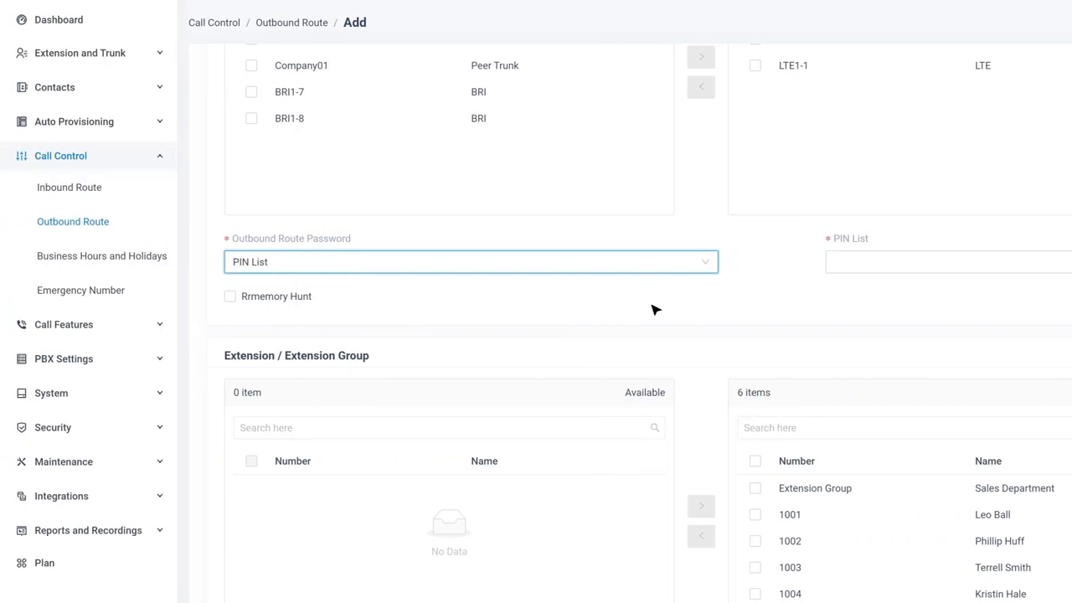
{"action": "left_click", "coordinate": [64, 324]}
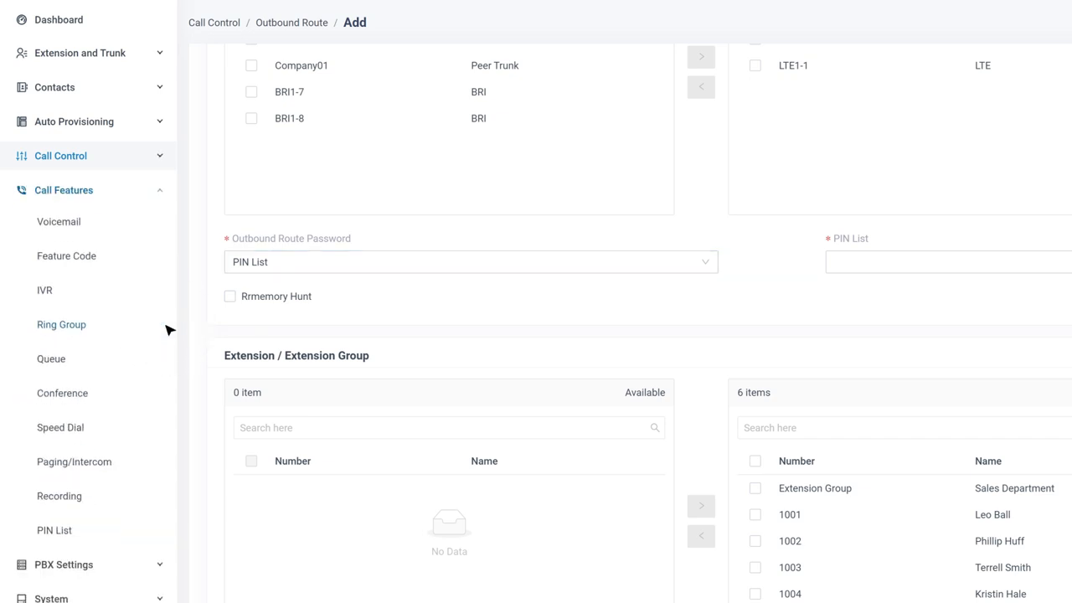
Step: Create PIN list International with PINs 1000, 1001, 1002 and Record in CDR enabled
{"action": "left_click", "coordinate": [55, 530]}
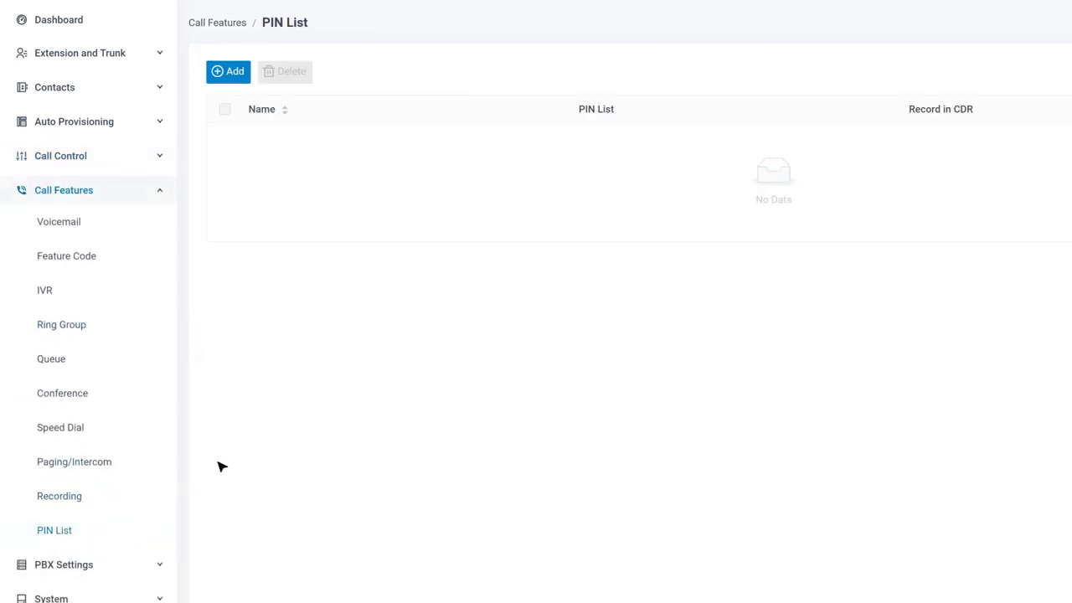
{"action": "left_click", "coordinate": [227, 72]}
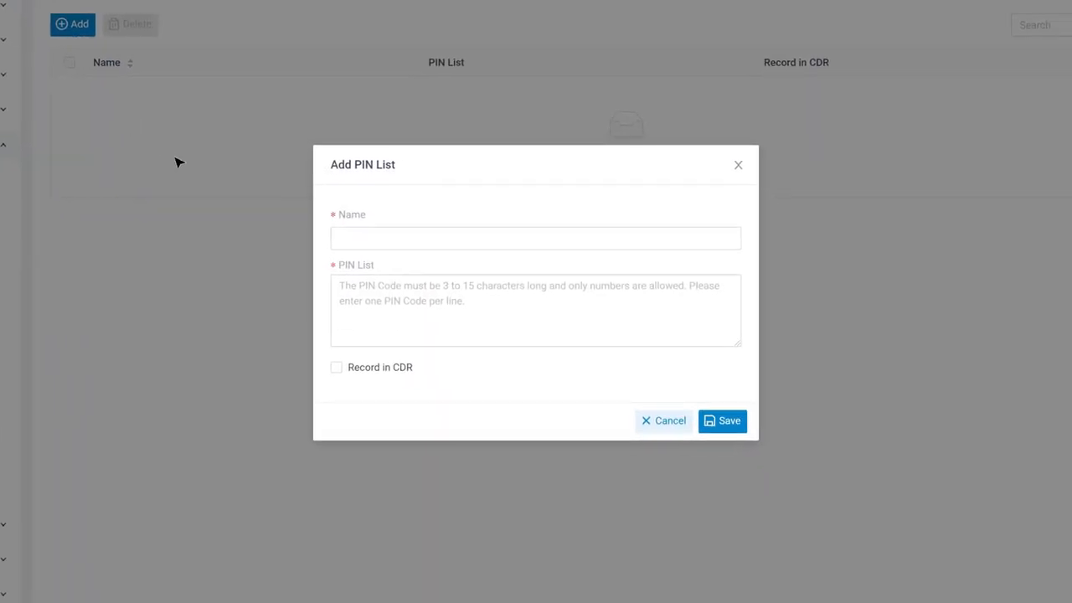
{"action": "type", "text": "International"}
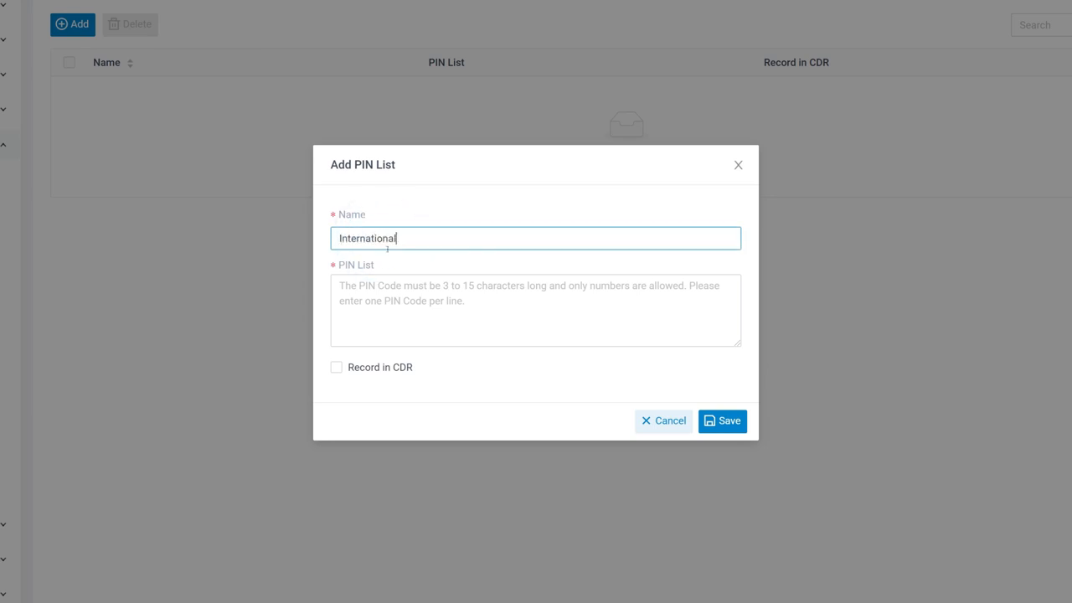
{"action": "type", "text": "1000"}
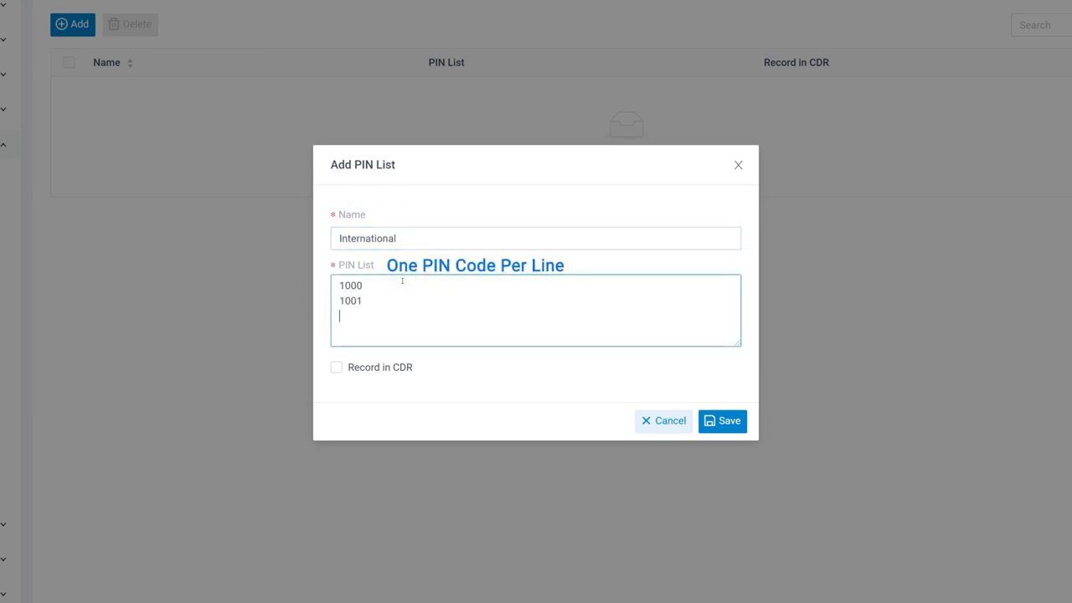
{"action": "type", "text": "1002"}
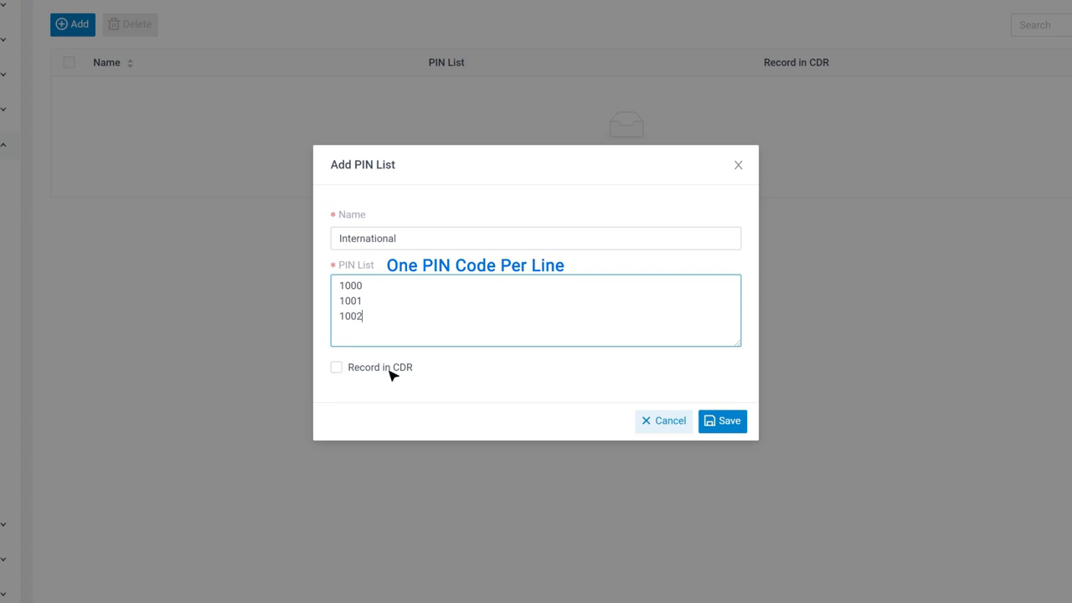
{"action": "left_click", "coordinate": [335, 367]}
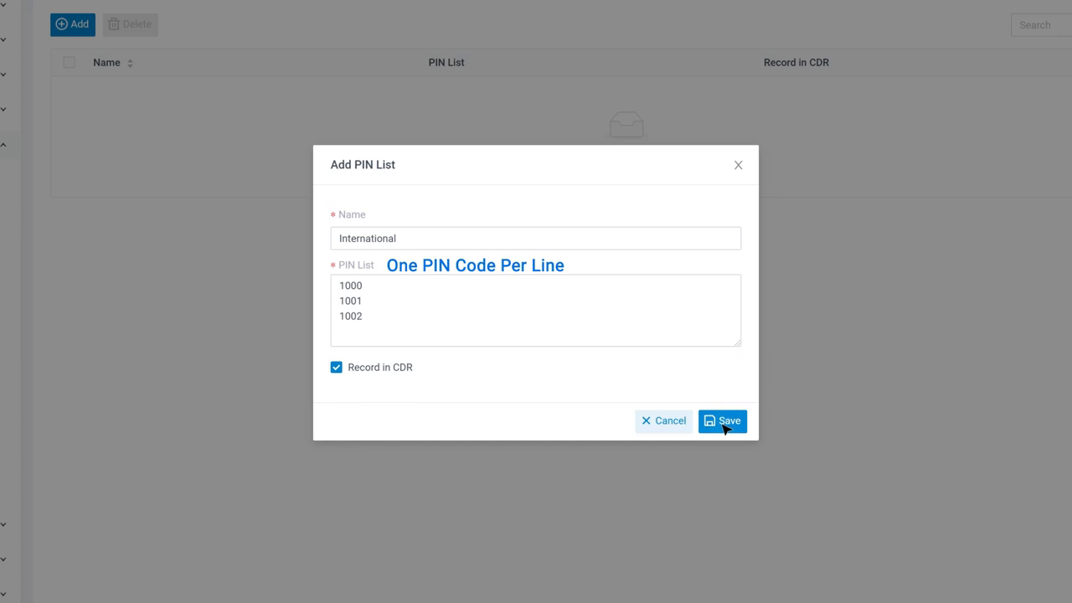
{"action": "left_click", "coordinate": [722, 420]}
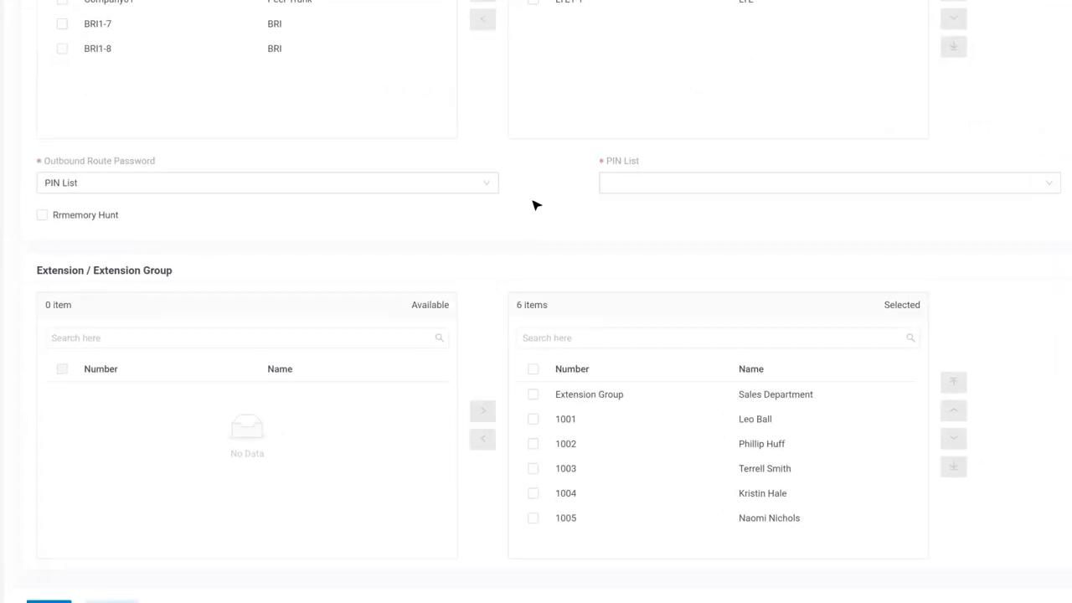
Step: Choose International in the route's PIN List dropdown
{"action": "left_click", "coordinate": [825, 182]}
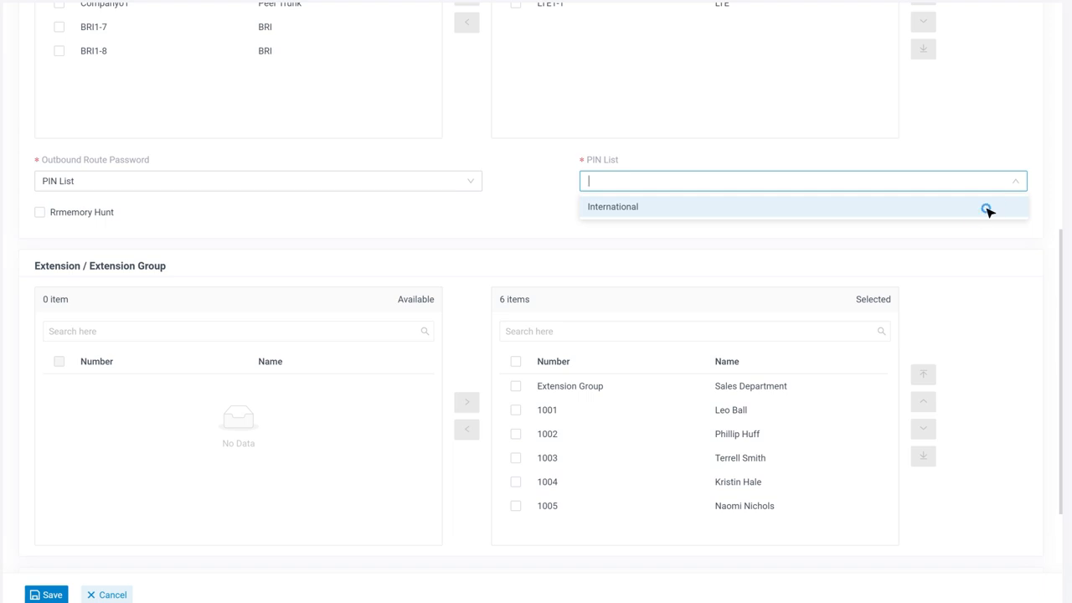
{"action": "left_click", "coordinate": [612, 206]}
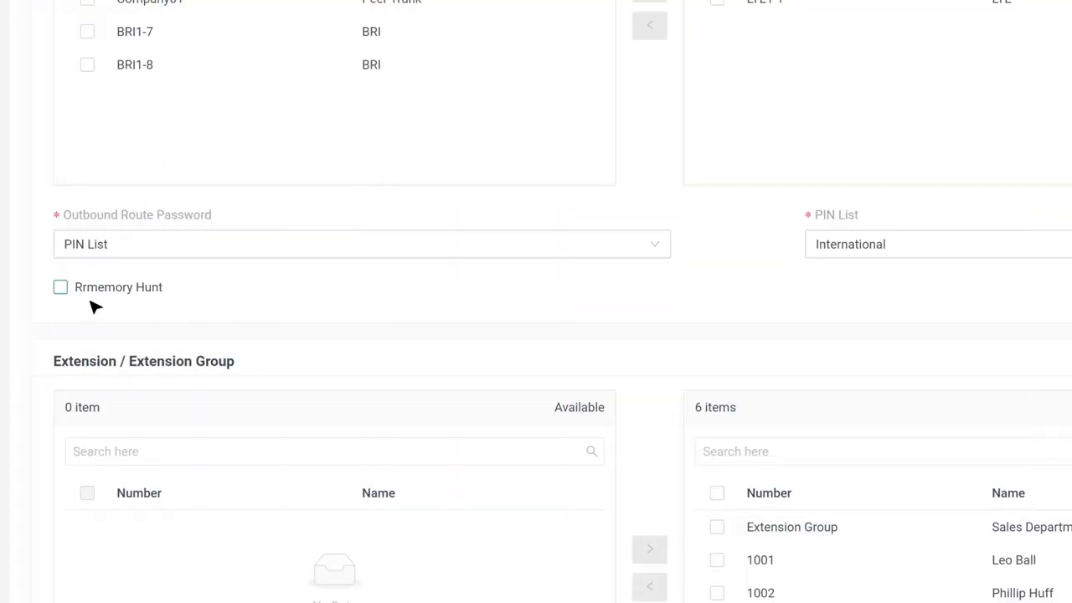
Step: Enable the Rrmemory Hunt checkbox on the International route
{"action": "left_click", "coordinate": [60, 286]}
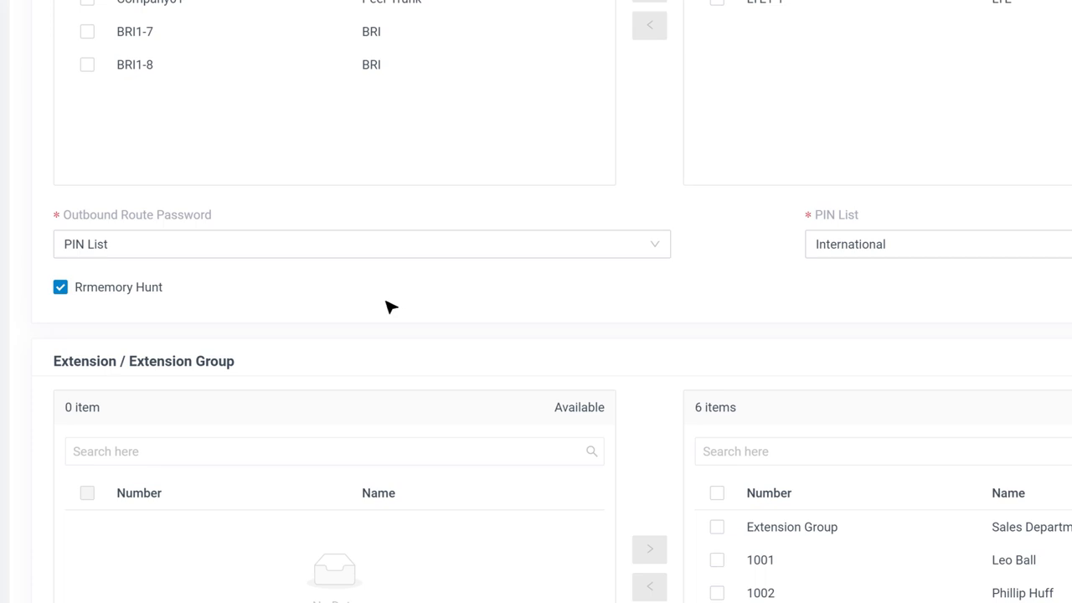
{"action": "scroll", "scroll_direction": "up", "scroll_amount": 3}
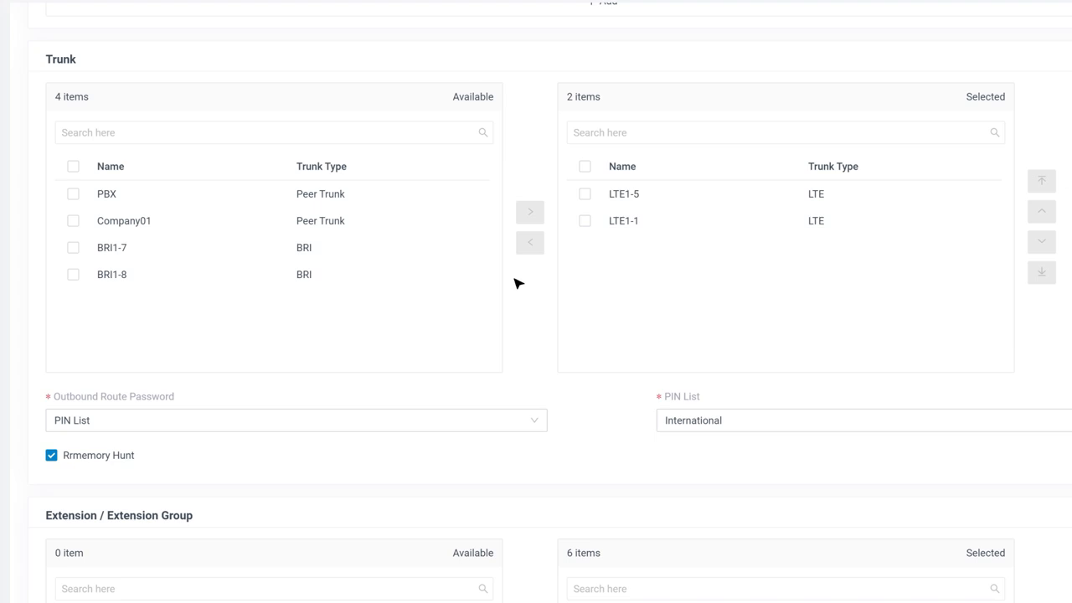
Step: Add a 09:00 AM–06:00 PM Monday–Friday custom time period and save the International route
{"action": "scroll", "scroll_direction": "down", "scroll_amount": 3}
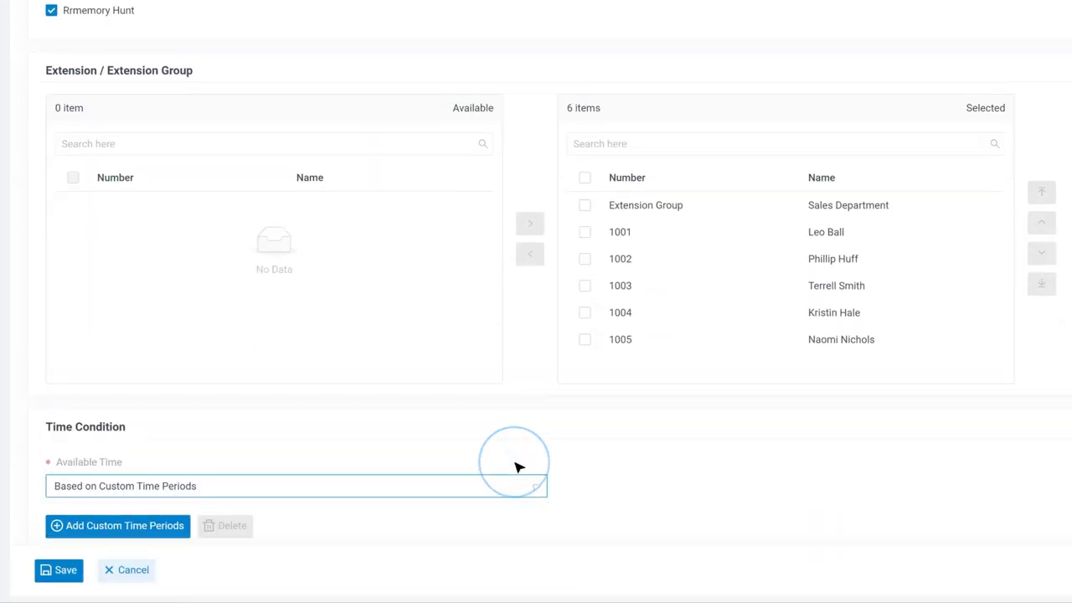
{"action": "left_click", "coordinate": [118, 525]}
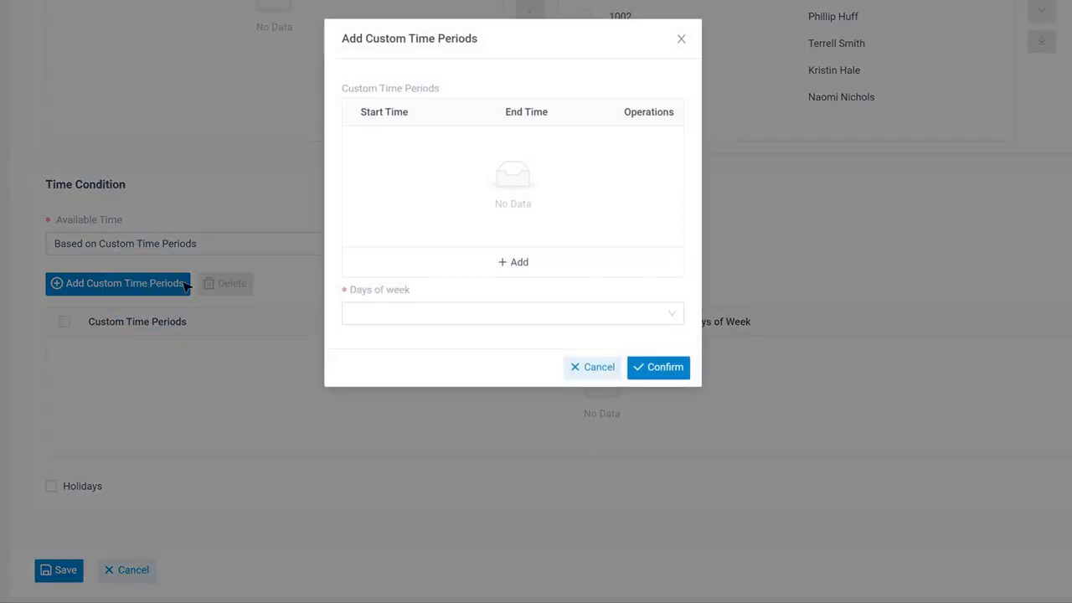
{"action": "left_click", "coordinate": [658, 367]}
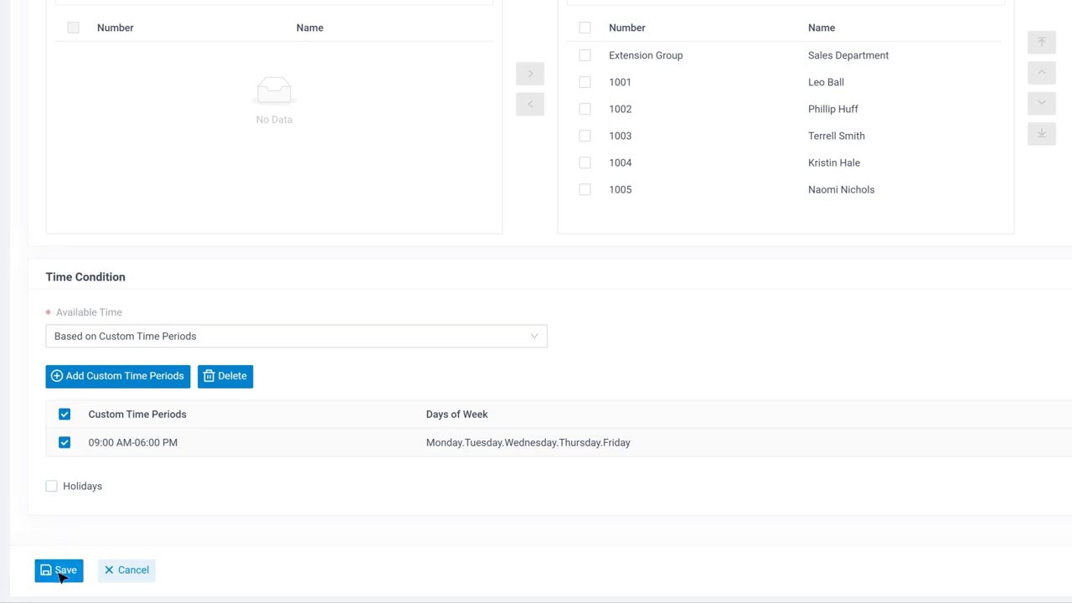
{"action": "left_click", "coordinate": [59, 570]}
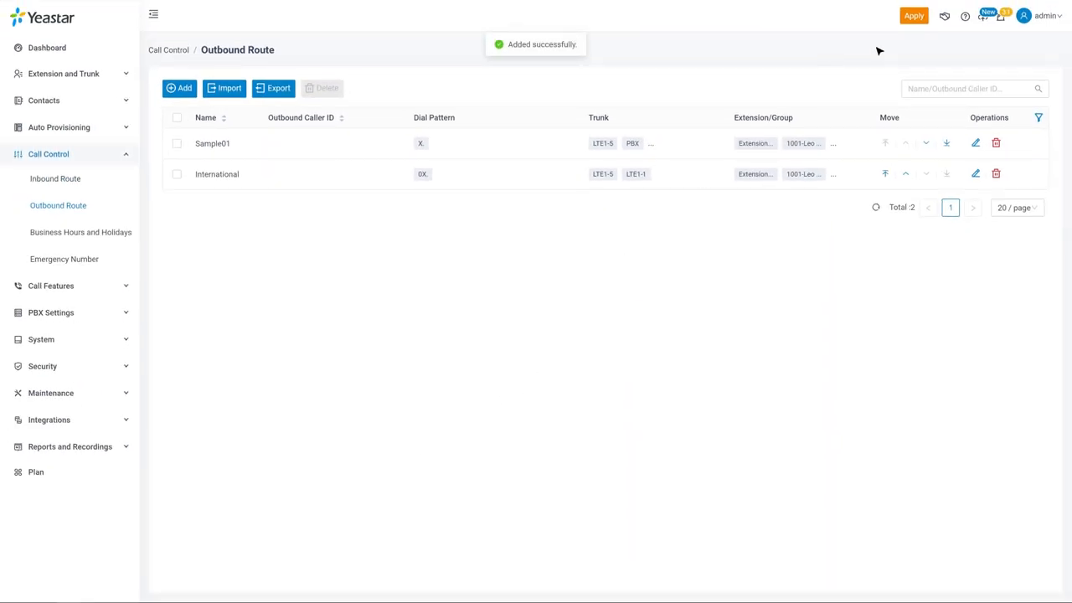
Step: Apply the pending changes and move International above Sample01 in the route list
{"action": "left_click", "coordinate": [914, 15]}
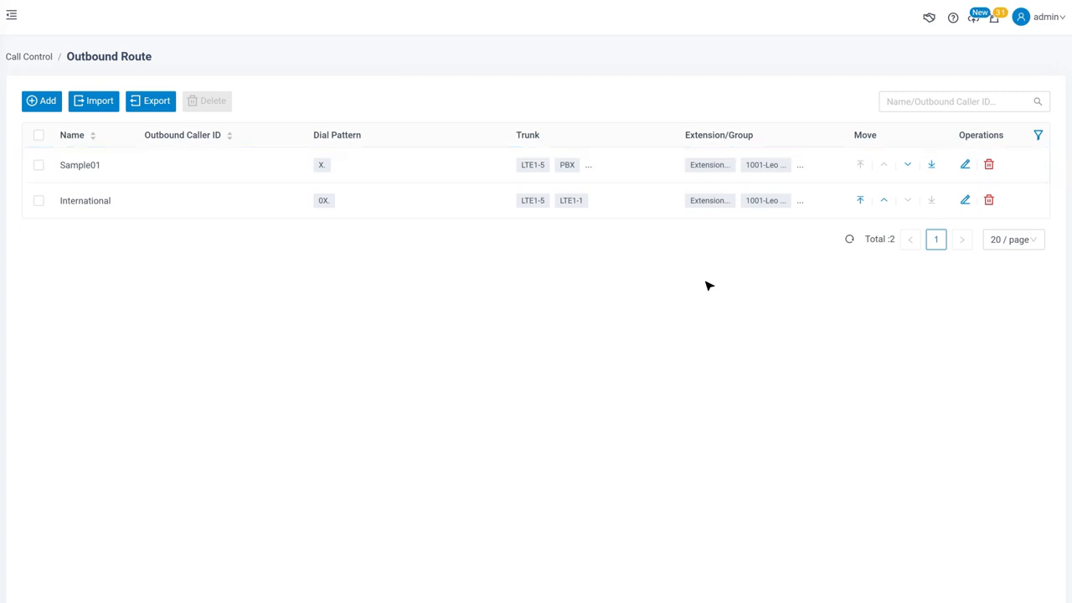
{"action": "left_click", "coordinate": [906, 165]}
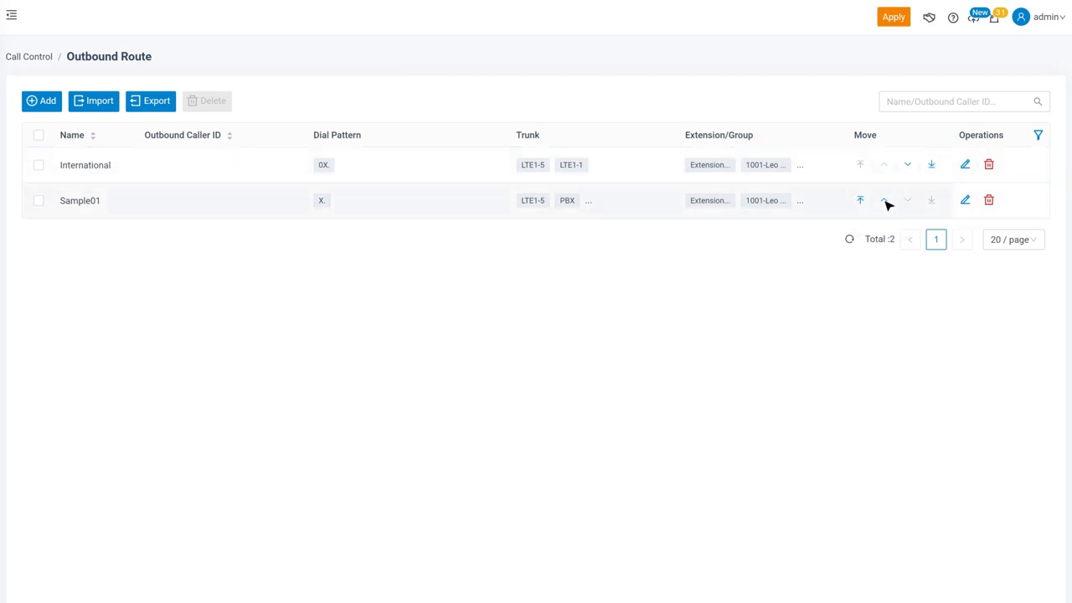